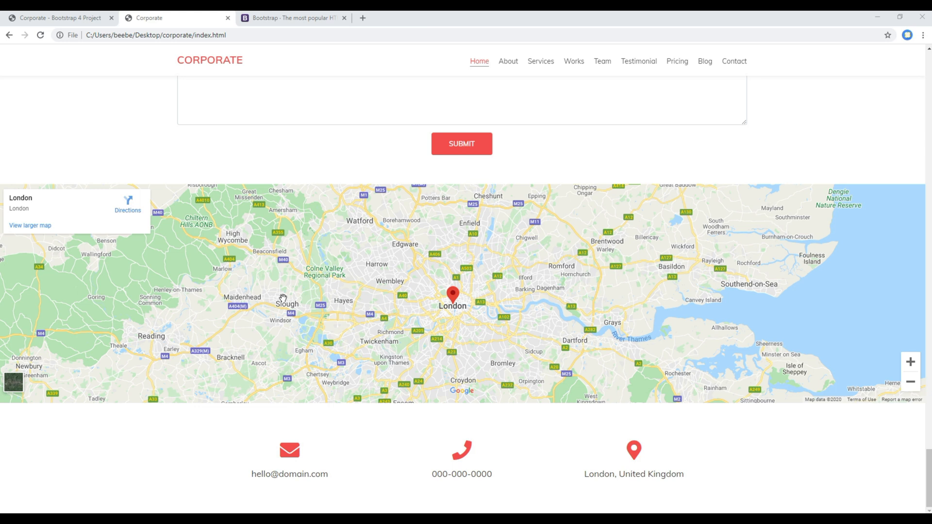
{"action": "mouse_move", "coordinate": [282, 384]}
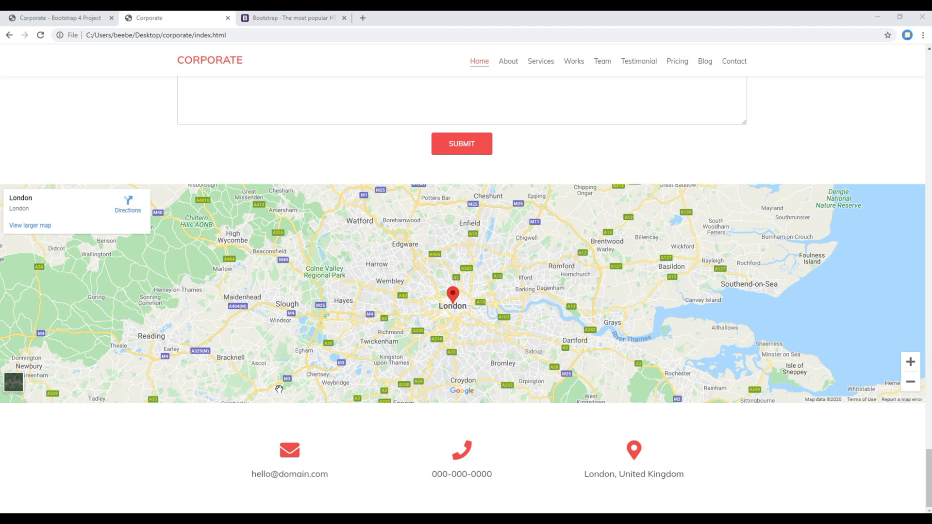
{"action": "mouse_move", "coordinate": [319, 464]}
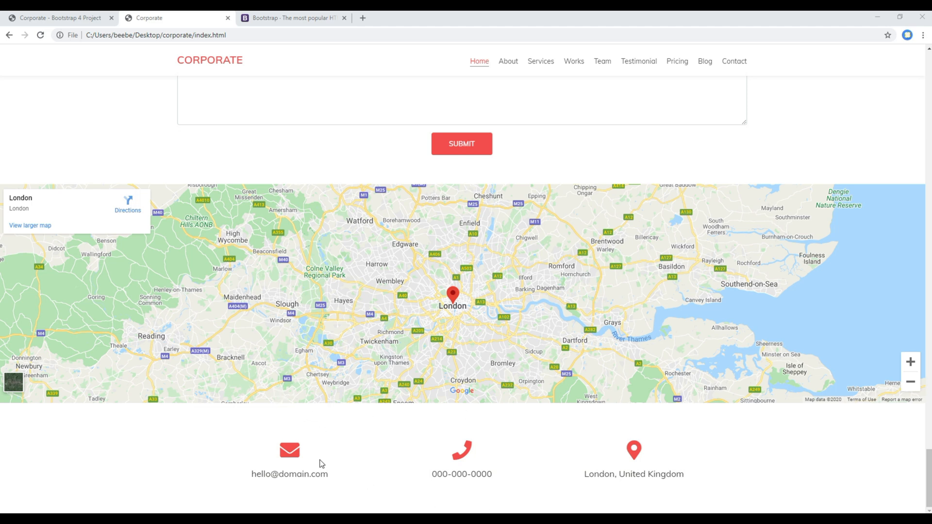
{"action": "mouse_move", "coordinate": [130, 67]}
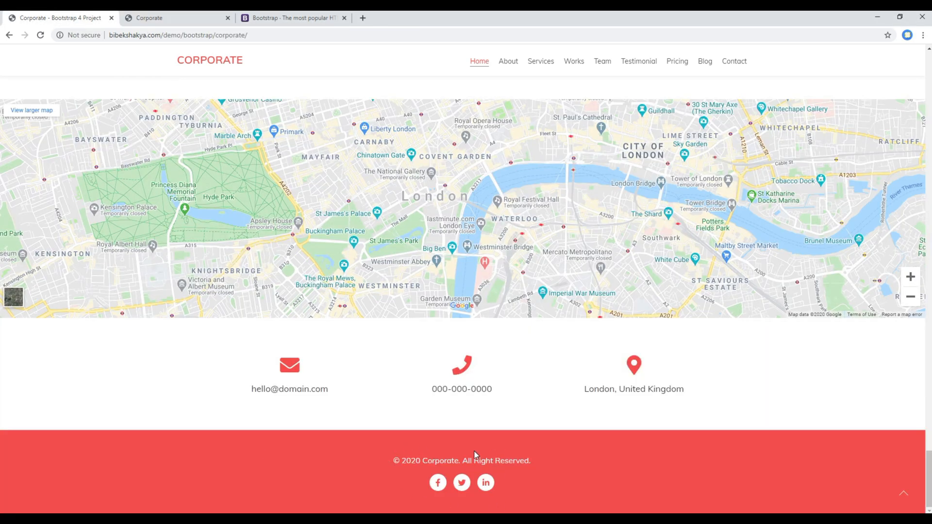
{"action": "mouse_move", "coordinate": [476, 454]}
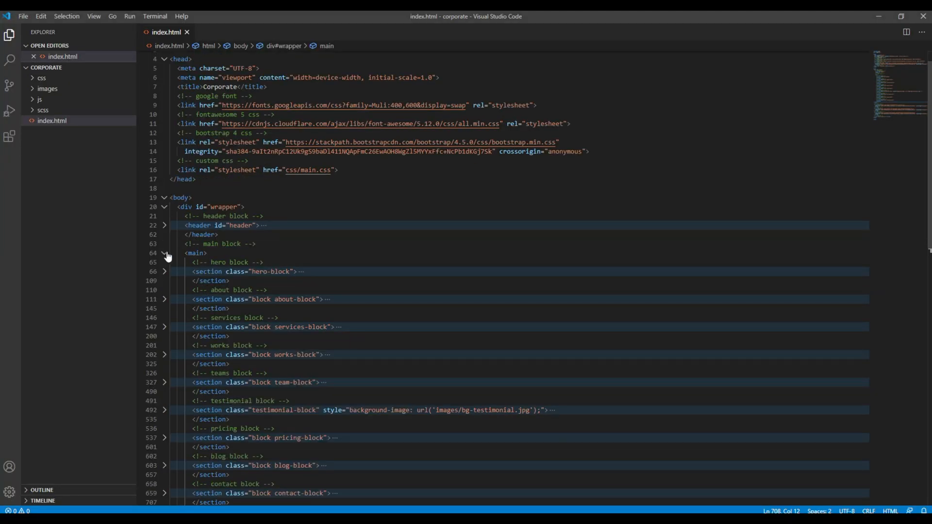
- Add a footer#footer element after the collapsed main block
{"action": "left_click", "coordinate": [167, 253]}
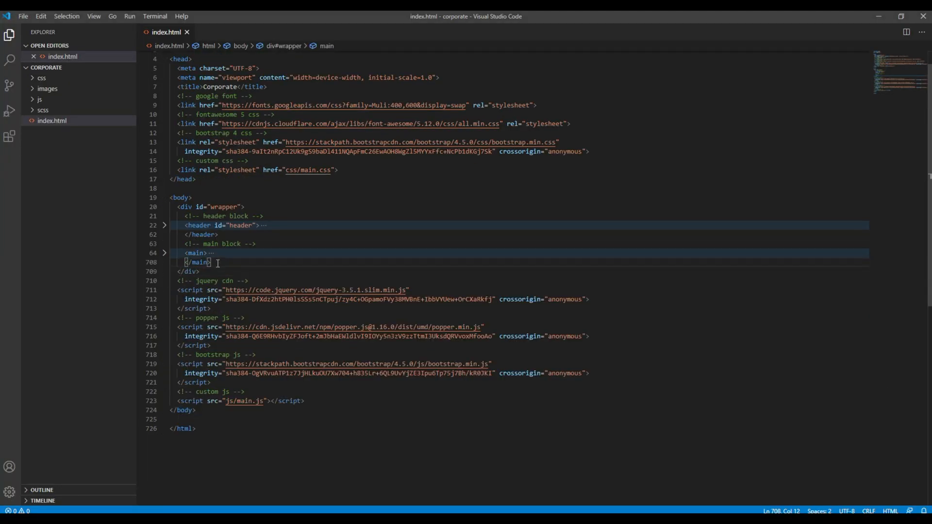
{"action": "type", "text": "footer"}
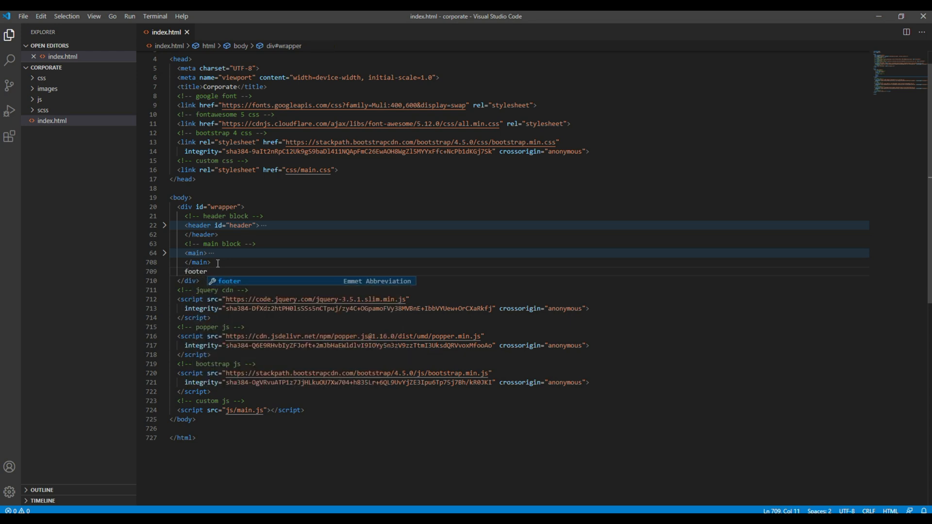
{"action": "type", "text": "#footer\">"}
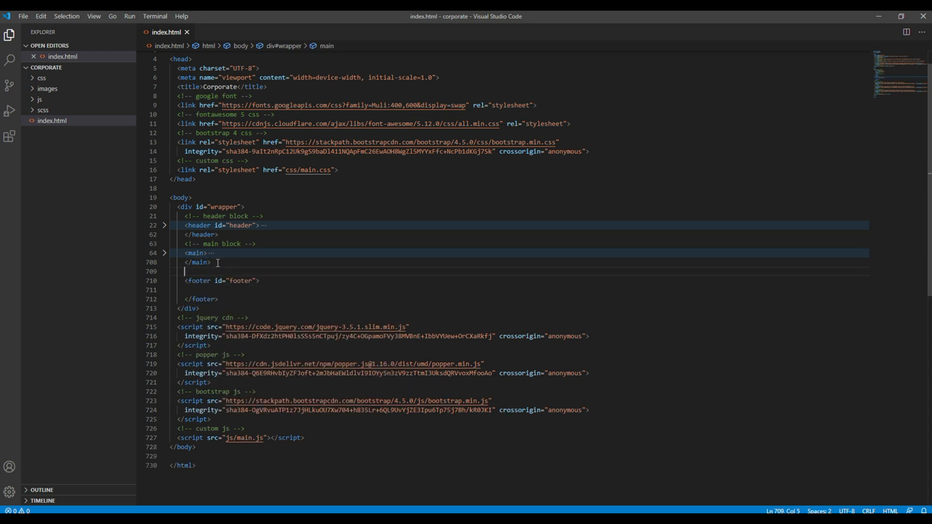
{"action": "type", "text": "footer block -->"}
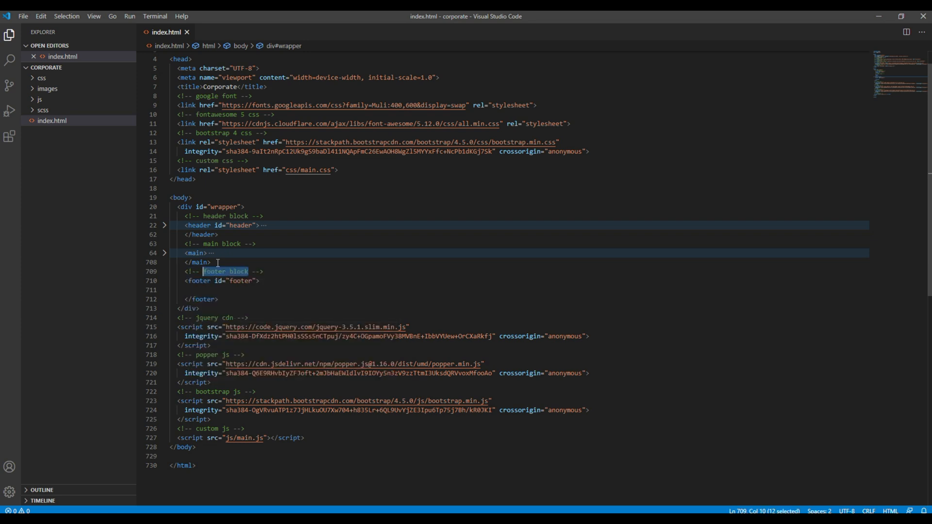
- Nest a div.container-fluid inside the footer
{"action": "left_click", "coordinate": [213, 290]}
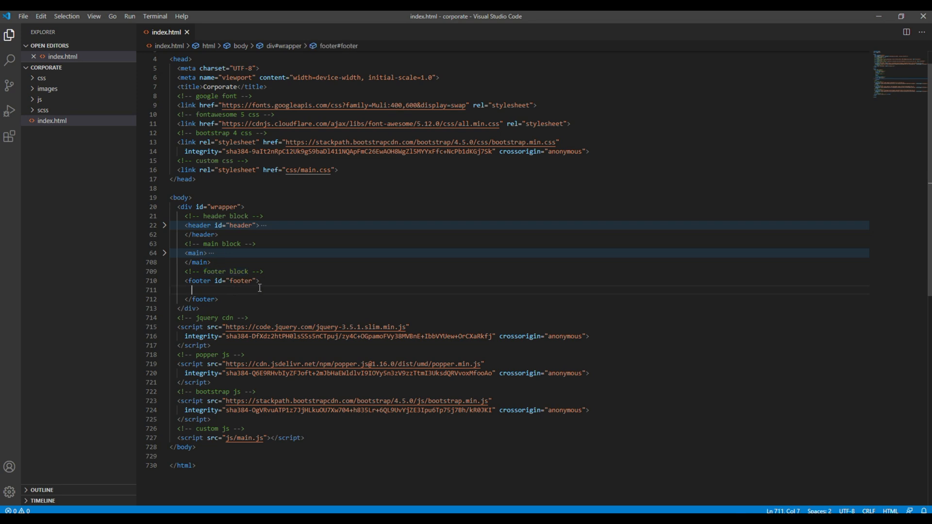
{"action": "type", "text": "div.c"}
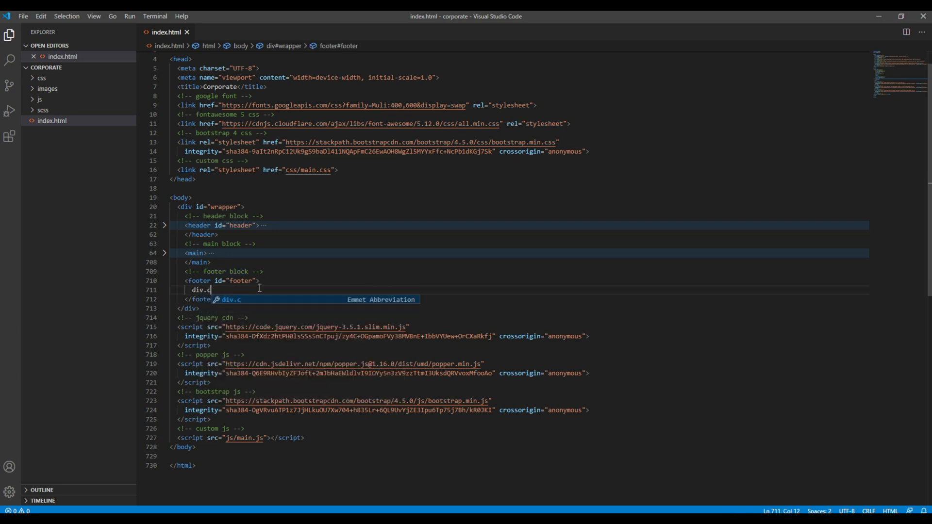
{"action": "type", "text": "ontainer-"}
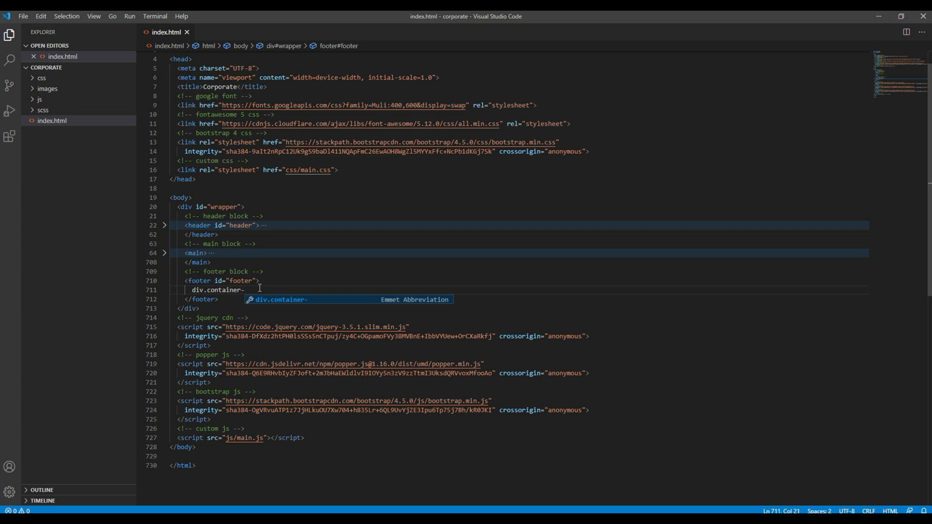
{"action": "type", "text": "fluid\">"}
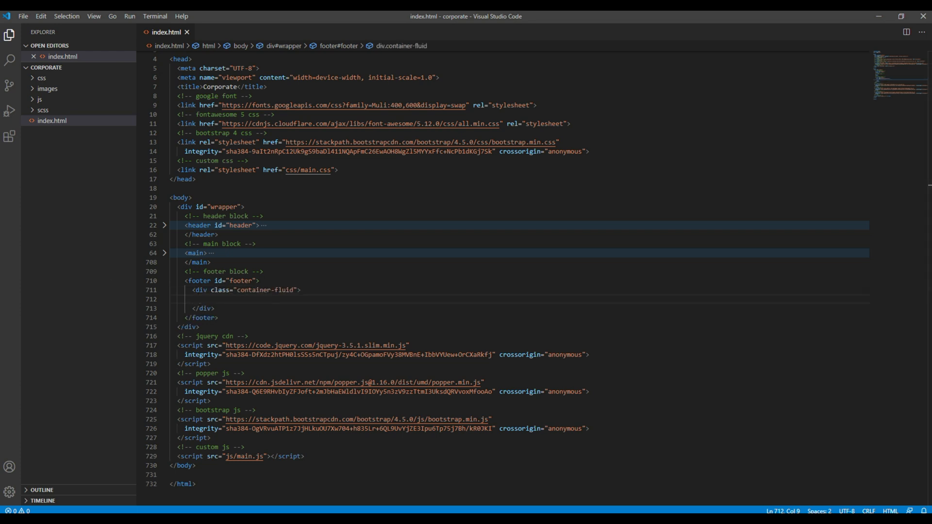
- Add a div.copyright reading '© 2020 Corporate. All Right Reserved.'
{"action": "left_click", "coordinate": [216, 298]}
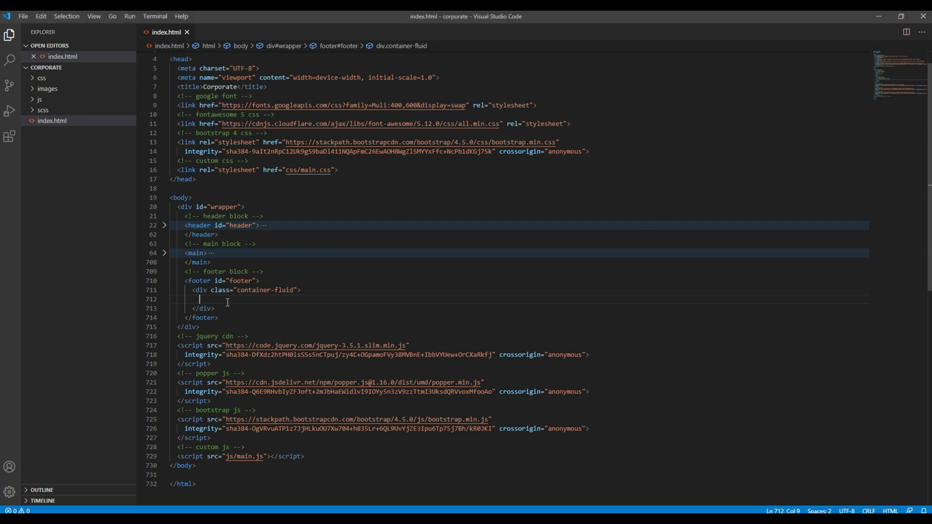
{"action": "type", "text": "div.copy"}
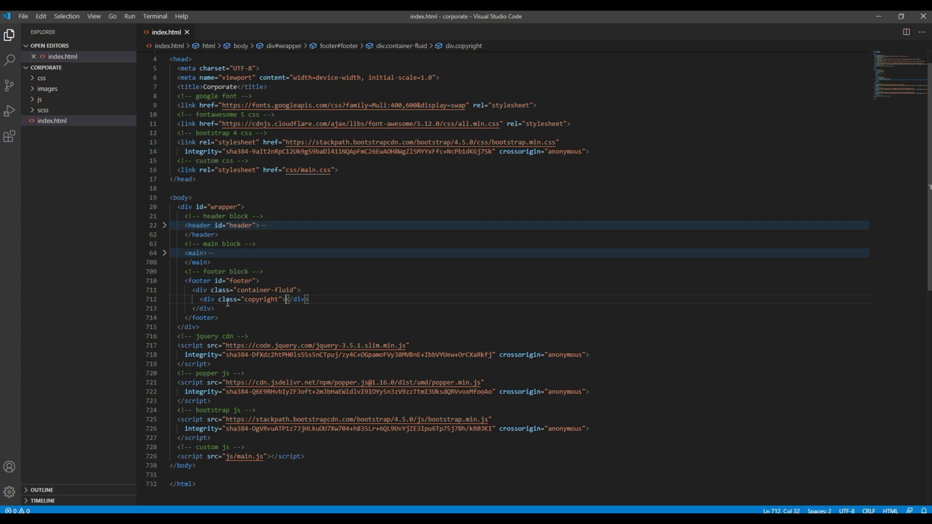
{"action": "type", "text": "&copy; 2020 Corporate. All Right Reserved."}
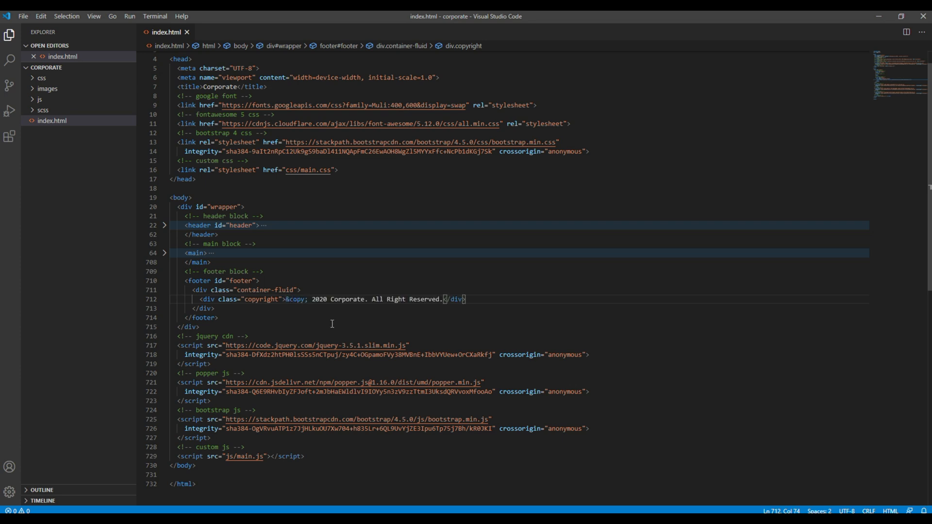
{"action": "key", "text": "Enter"}
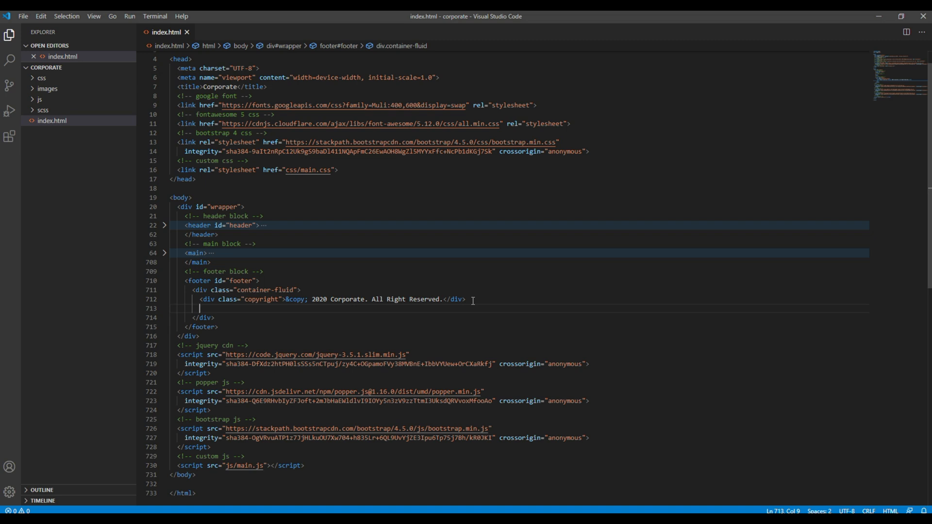
- Add a div.socials holding a list of a href="#" links under the copyright line
{"action": "type", "text": "div.soci"}
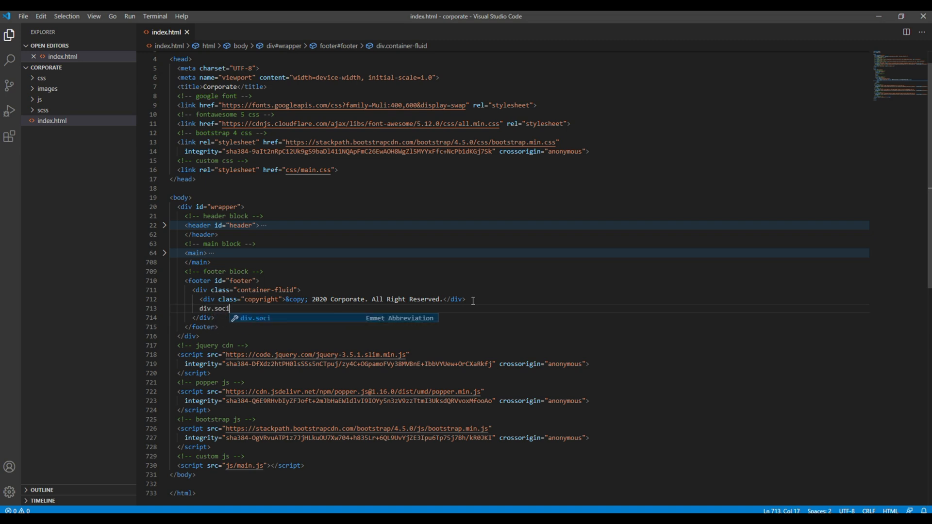
{"action": "type", "text": "als\">"}
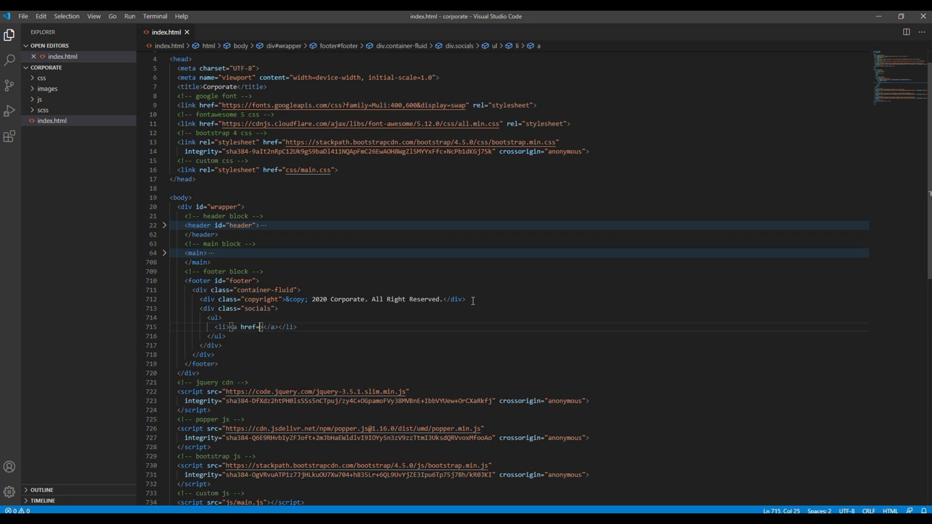
{"action": "type", "text": "\"#\""}
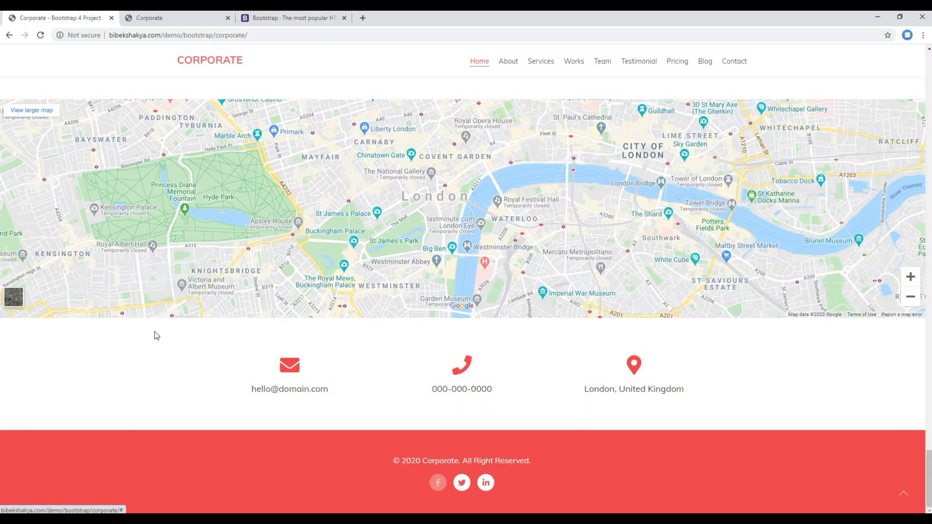
- Inspect the local page's new red footer with copyright line and social icons
{"action": "key", "text": "F12"}
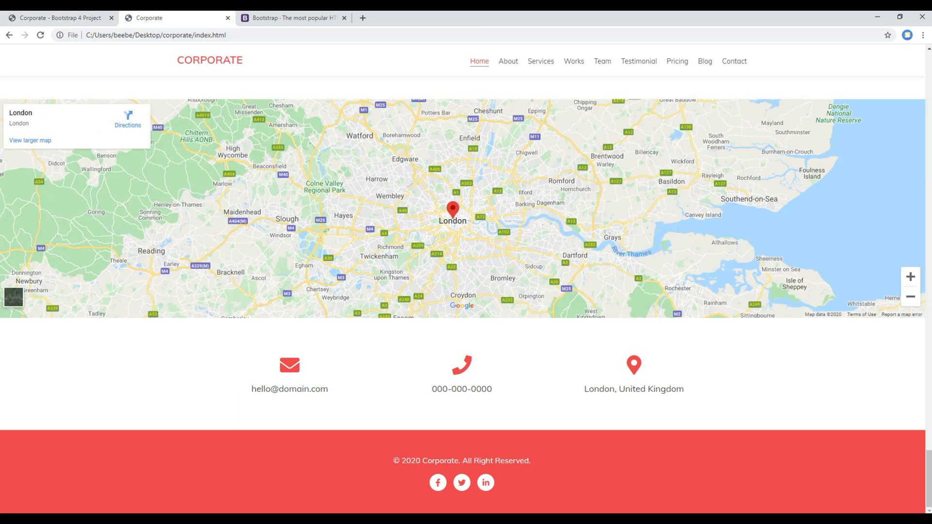
{"action": "mouse_move", "coordinate": [106, 413]}
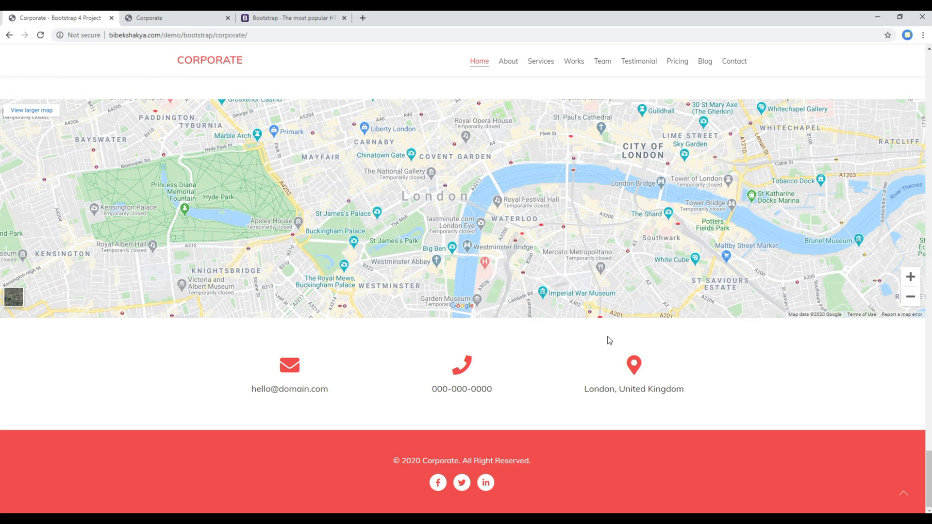
- Scroll the demo page back up to its hero banner
{"action": "scroll", "scroll_direction": "up", "scroll_amount": 3}
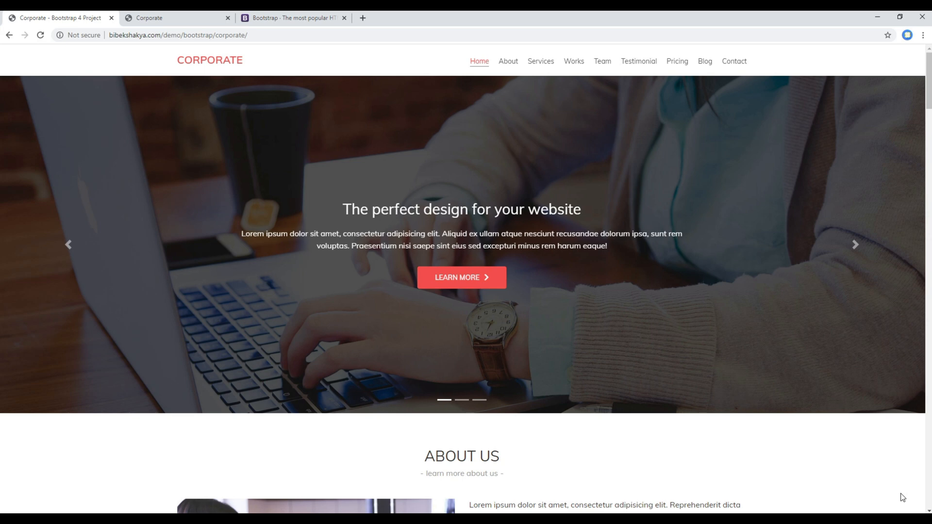
{"action": "mouse_move", "coordinate": [47, 316]}
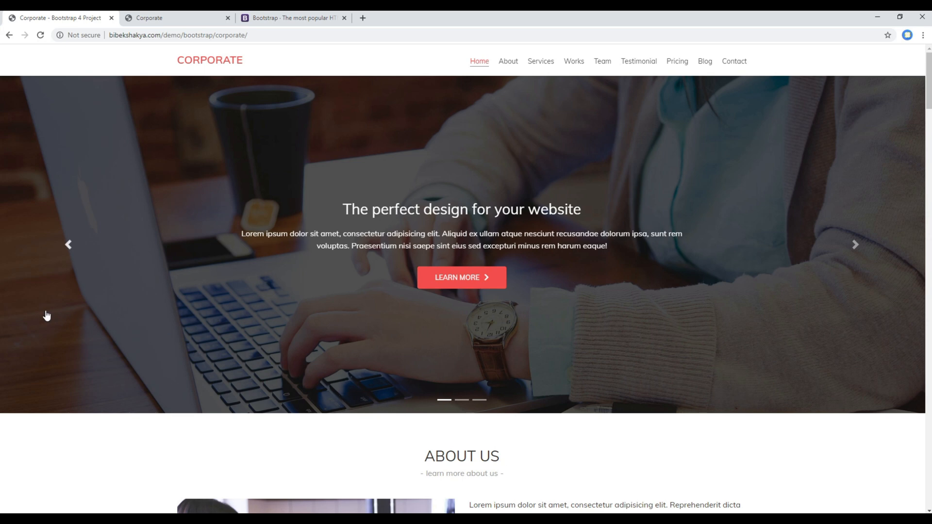